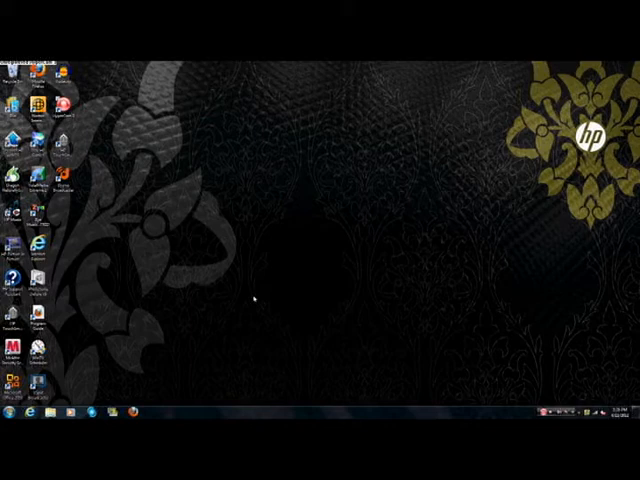
pyautogui.moveTo(250, 350)
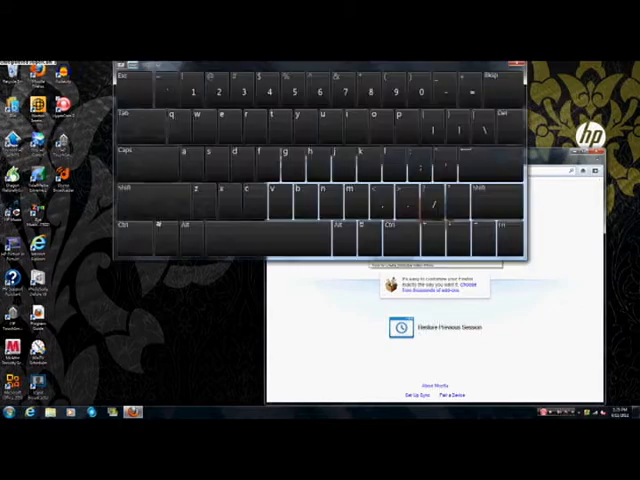
# Load the XSplit site in Firefox and dismiss the on-screen keyboard.
pyautogui.click(224, 194)
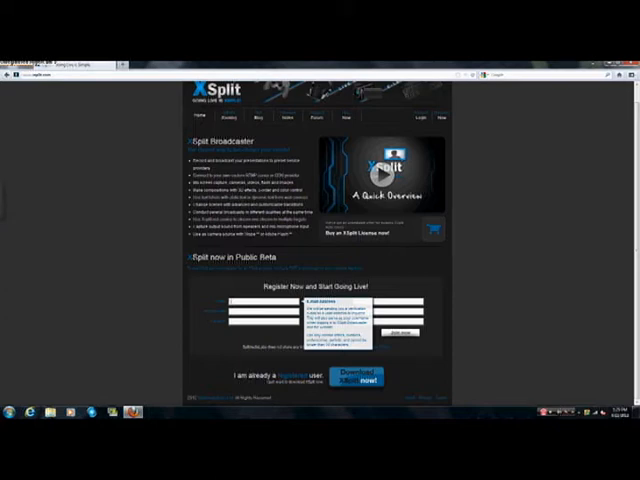
# Close Firefox and launch XSplit Broadcaster with its Screen Region source.
pyautogui.click(357, 378)
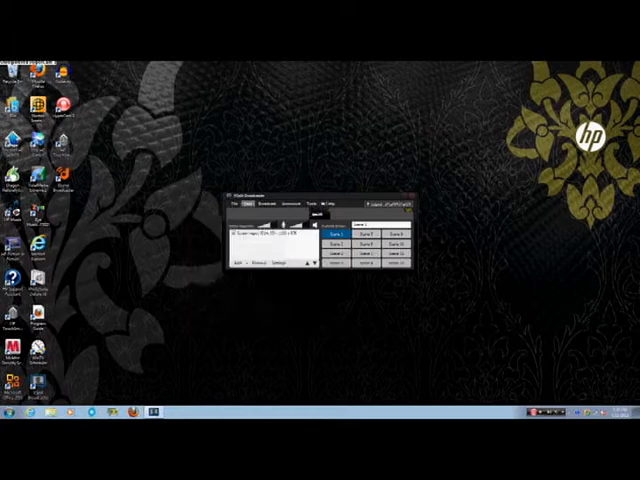
# Drag the XSplit Broadcaster window border to reveal the screen-region preview pane.
pyautogui.click(241, 204)
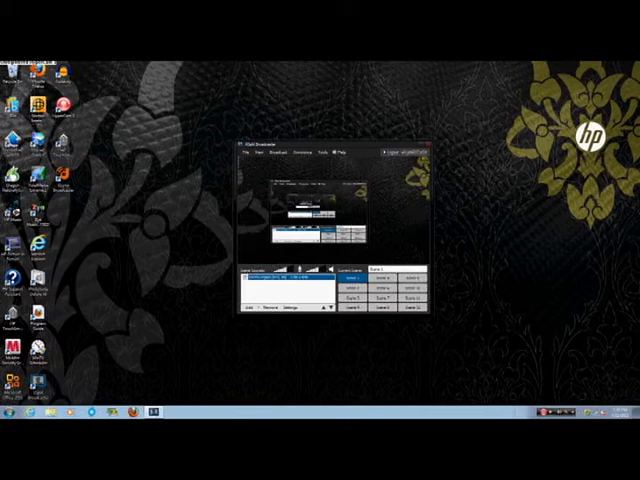
# Open and close the Broadcast menu, then enlarge the window and move it higher.
pyautogui.click(273, 156)
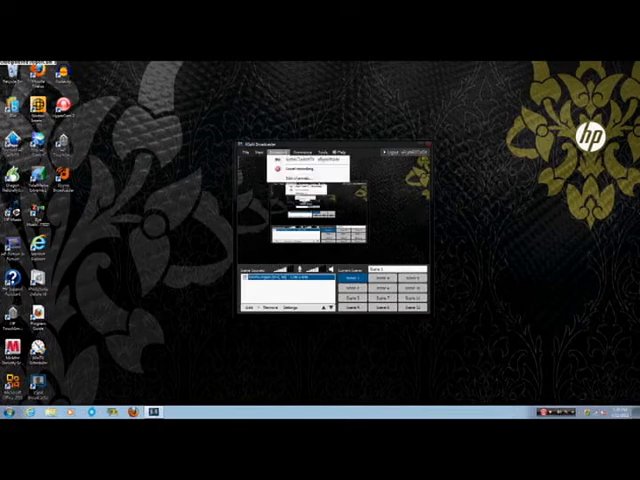
pyautogui.click(277, 155)
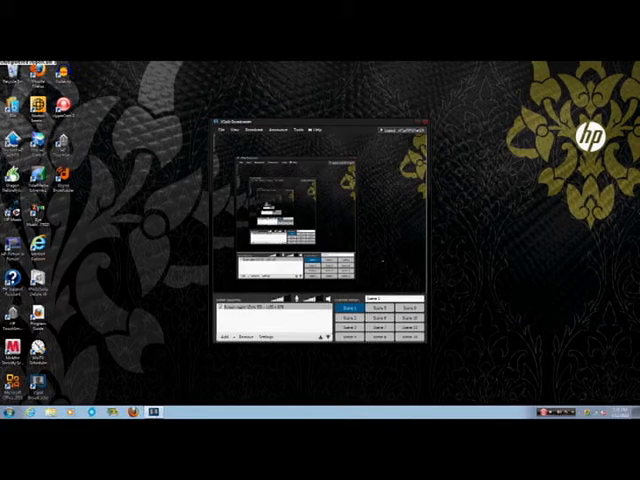
# Dismiss the XSplit Broadcaster missing-setting warning with OK.
pyautogui.click(312, 130)
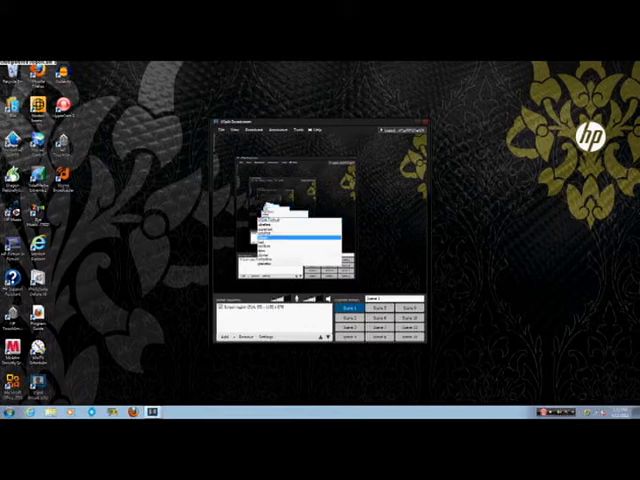
pyautogui.click(285, 228)
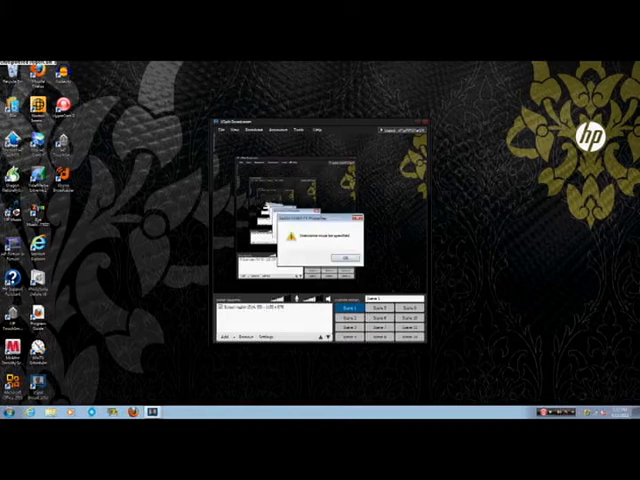
pyautogui.click(345, 258)
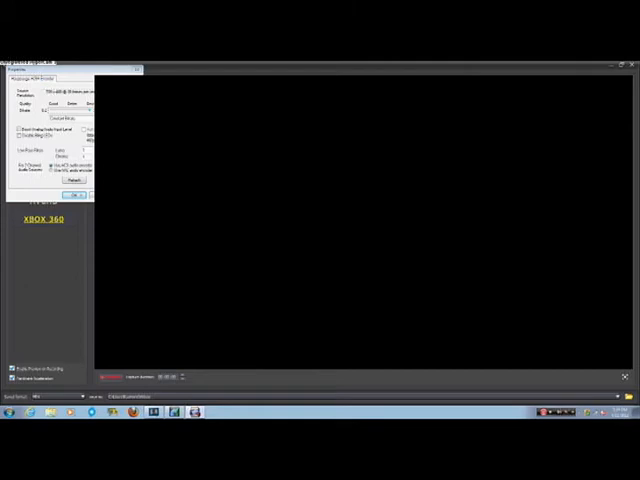
# Close the capture properties dialog and bring XSplit Broadcaster over the Xbox Live preview.
pyautogui.click(75, 194)
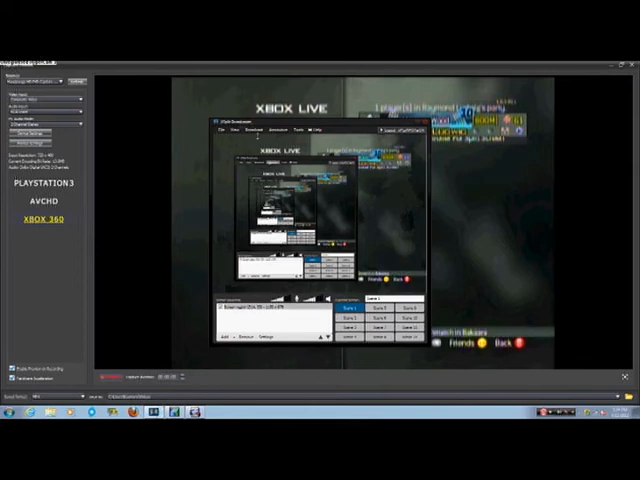
pyautogui.click(232, 130)
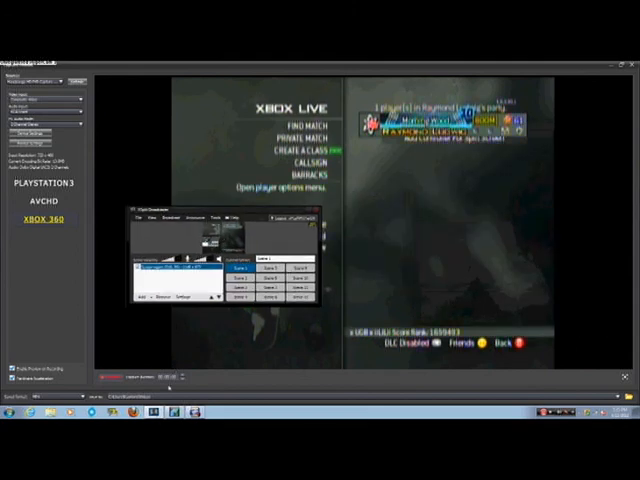
pyautogui.click(188, 216)
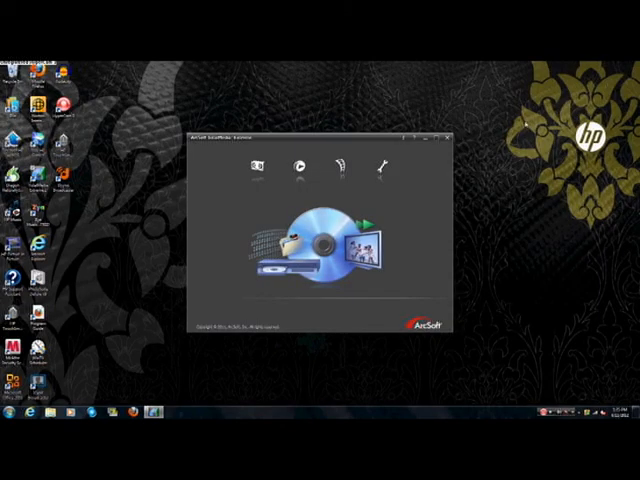
# Close the TotalMedia Extreme window and dismiss the Start menu.
pyautogui.click(446, 137)
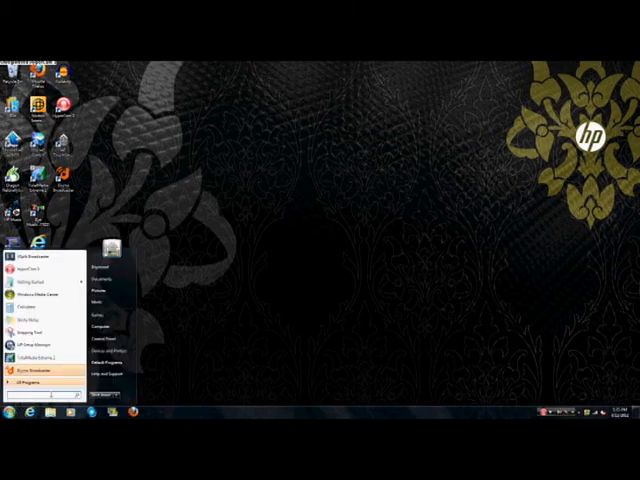
pyautogui.click(255, 290)
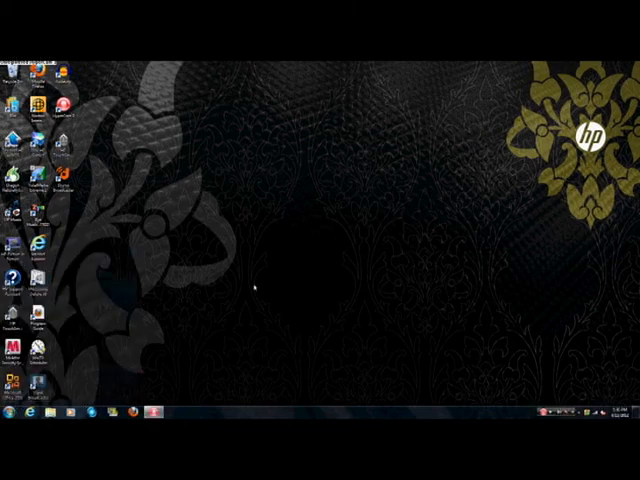